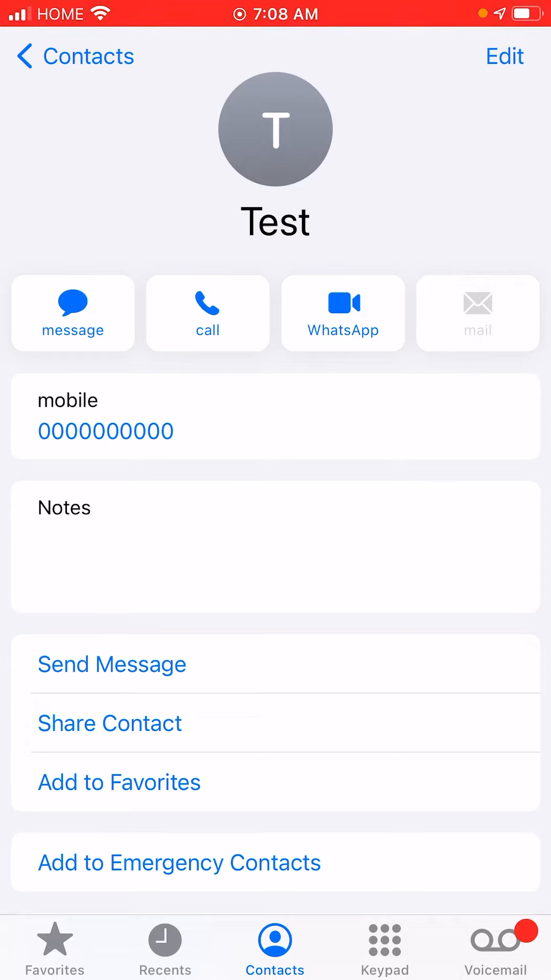
Step: Enter edit mode on the Test contact card
click(504, 56)
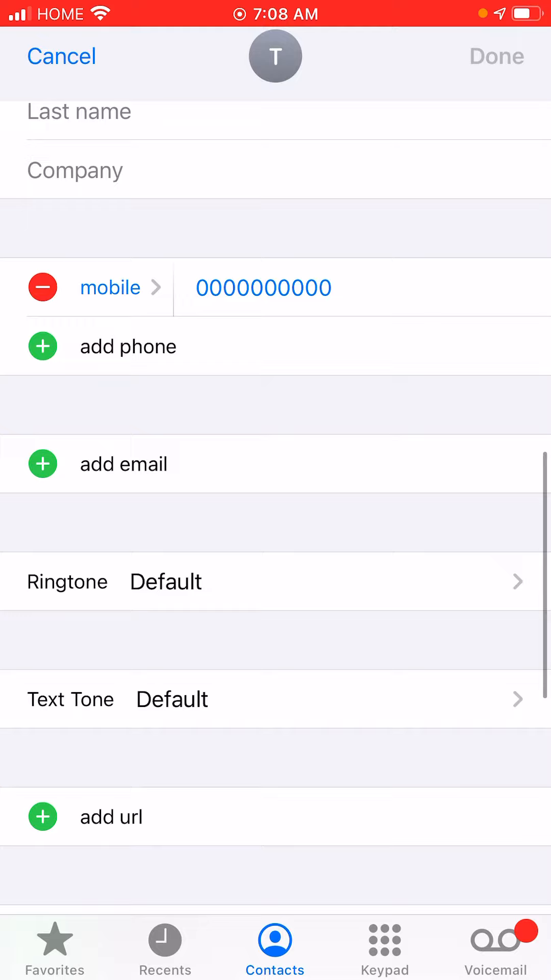
Step: Choose Night Owl from the contact's ringtone list
click(111, 288)
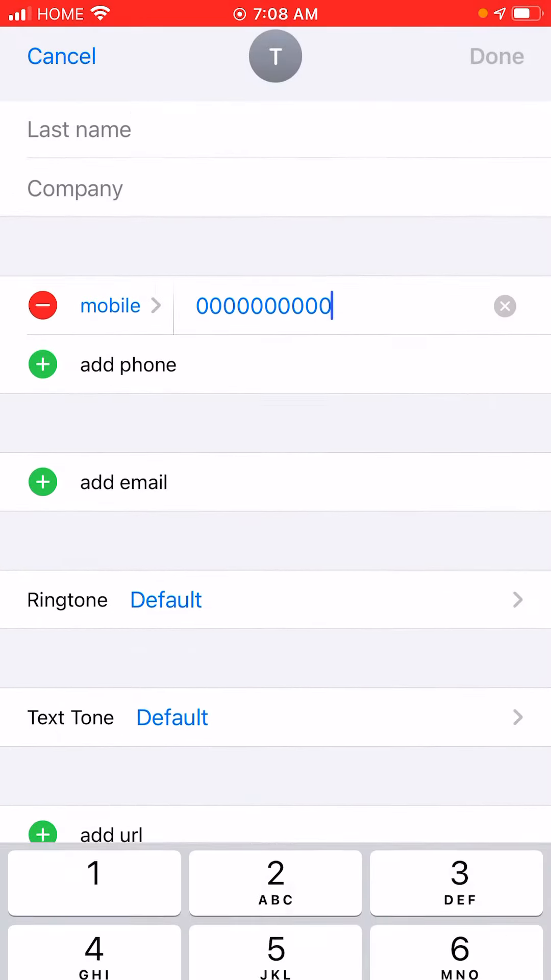
scroll(up, 3)
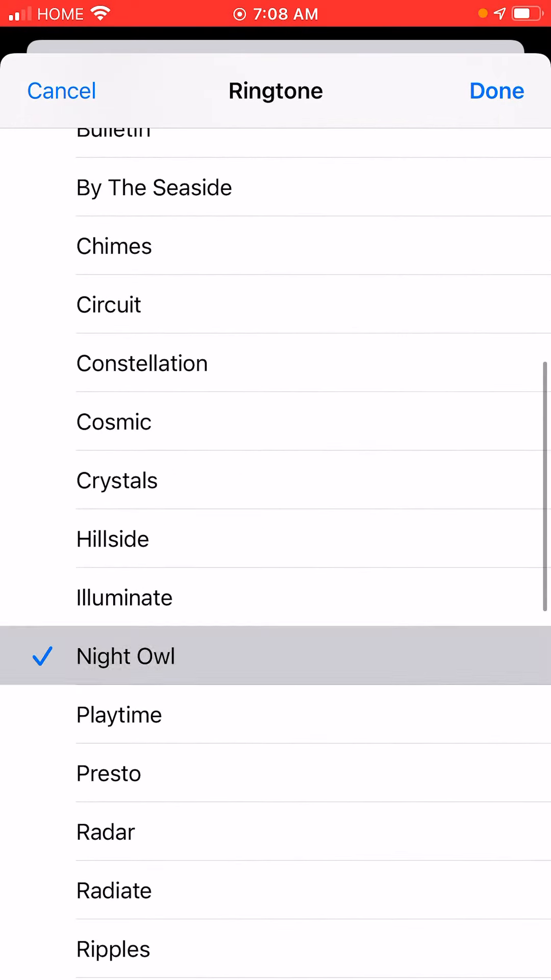
Step: Switch on the Emergency Bypass toggle at the top of the Ringtone sheet
scroll(down, 3)
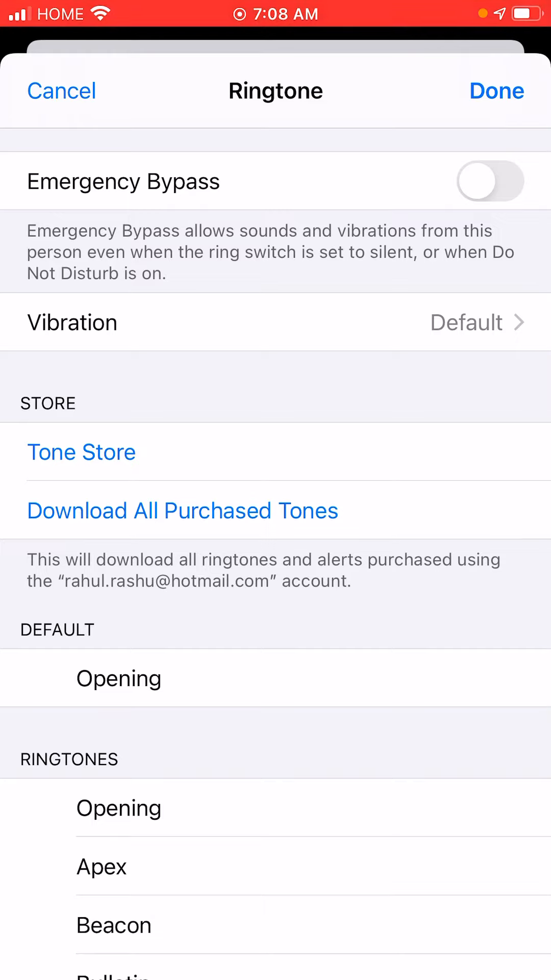
click(490, 181)
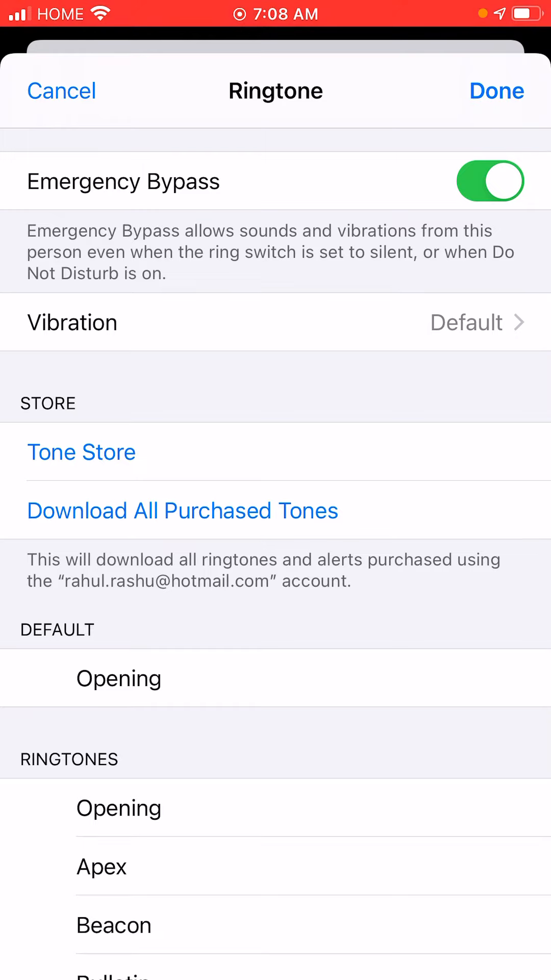
Step: Pick the S.O.S. vibration and confirm the ringtone settings with Done
click(275, 322)
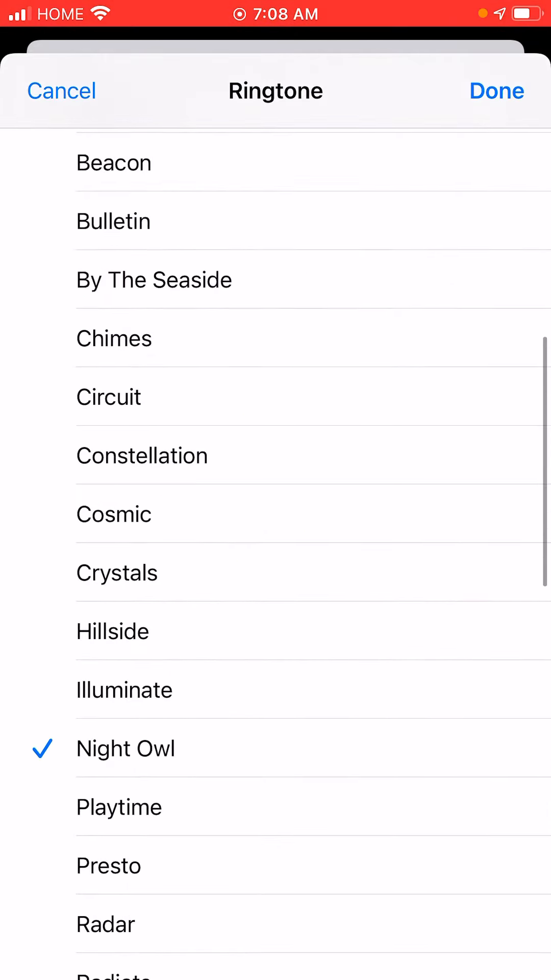
click(496, 90)
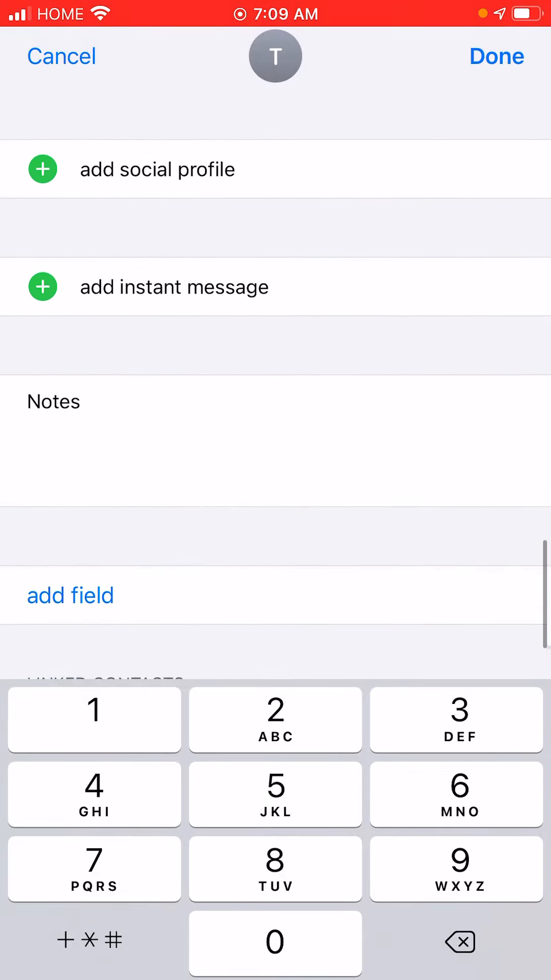
scroll(up, 3)
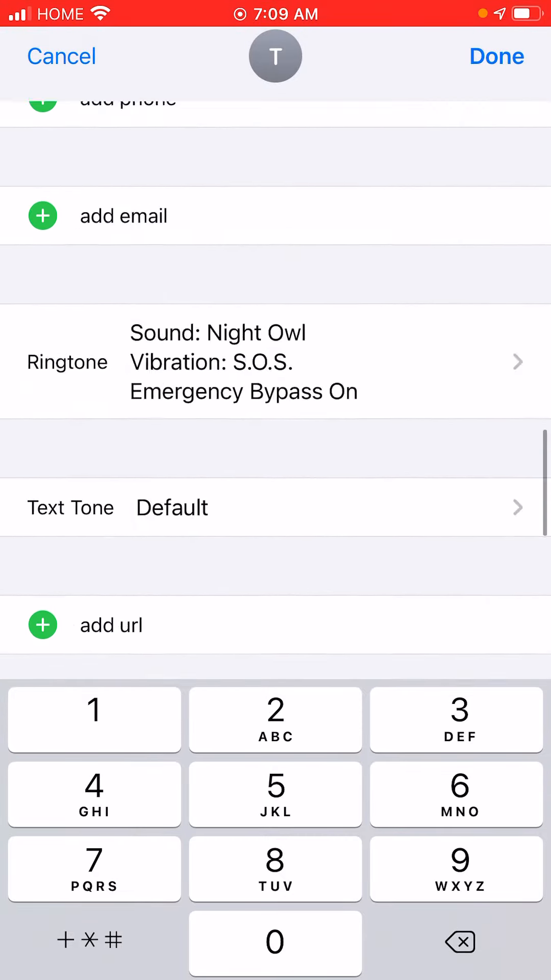